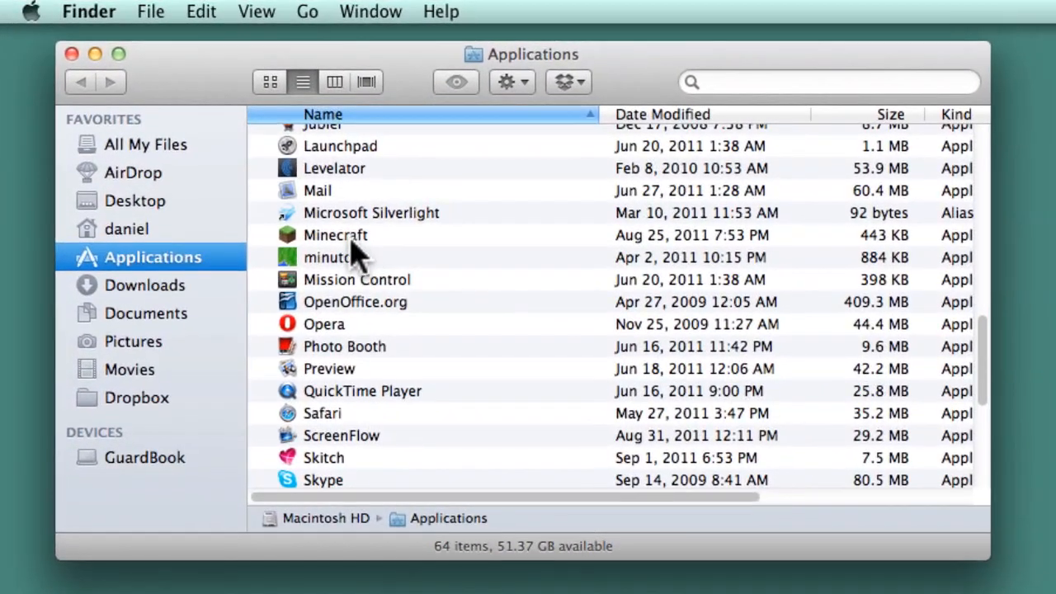
# Jump to the home folder via Go to Folder with the path ~
pyautogui.click(335, 235)
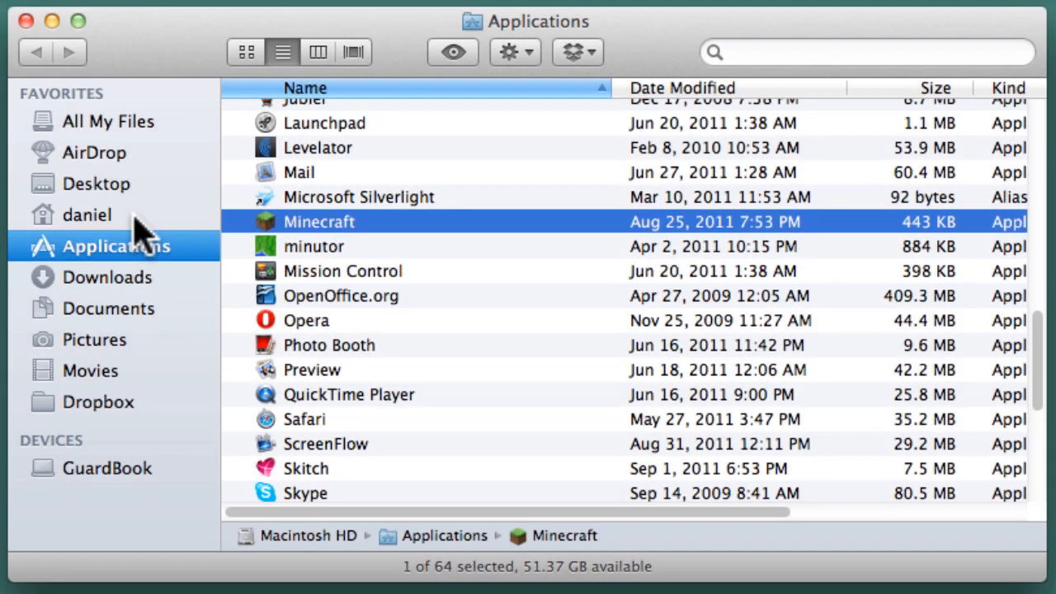
pyautogui.press('cmd+shift+g')
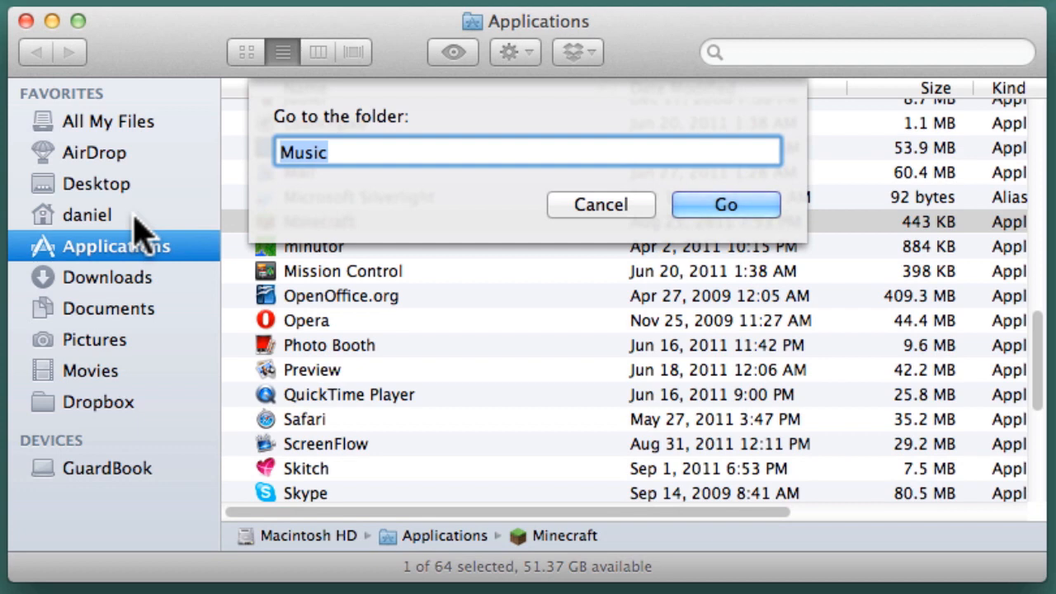
pyautogui.write('~')
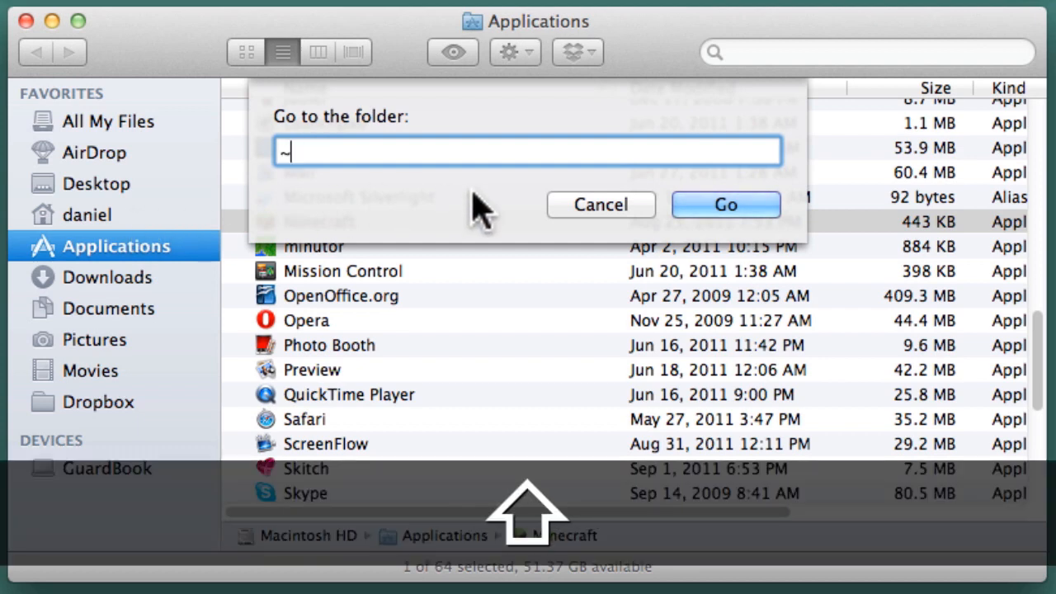
pyautogui.click(726, 205)
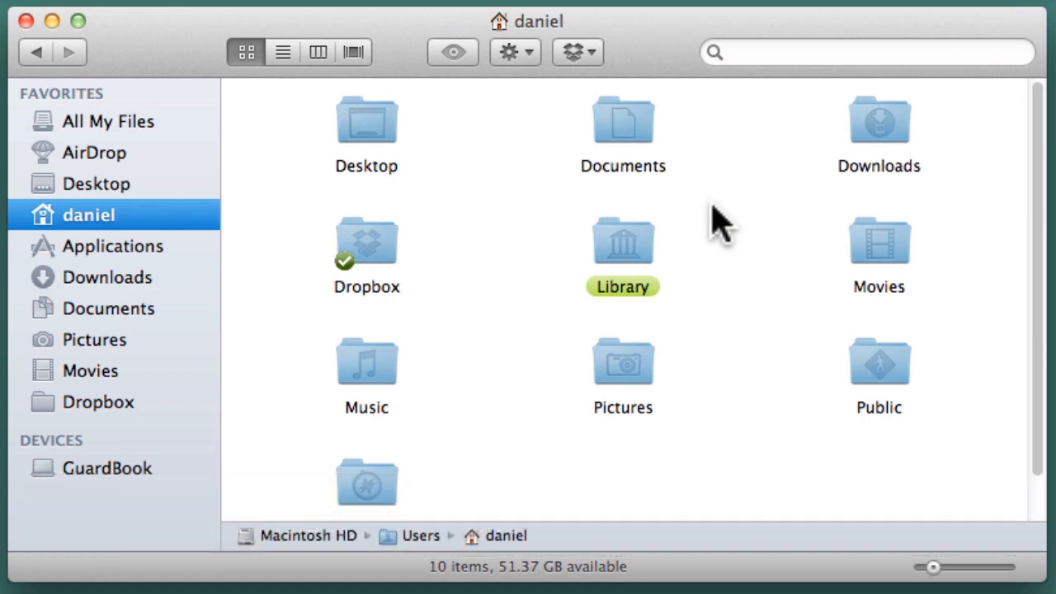
pyautogui.moveTo(623, 283)
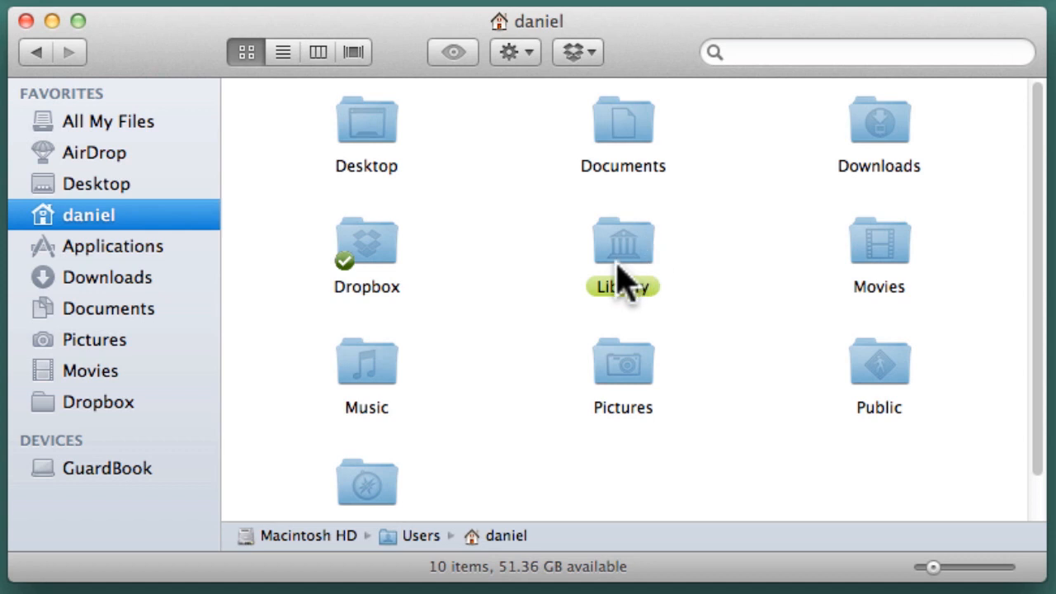
pyautogui.moveTo(684, 251)
pyautogui.write('L')
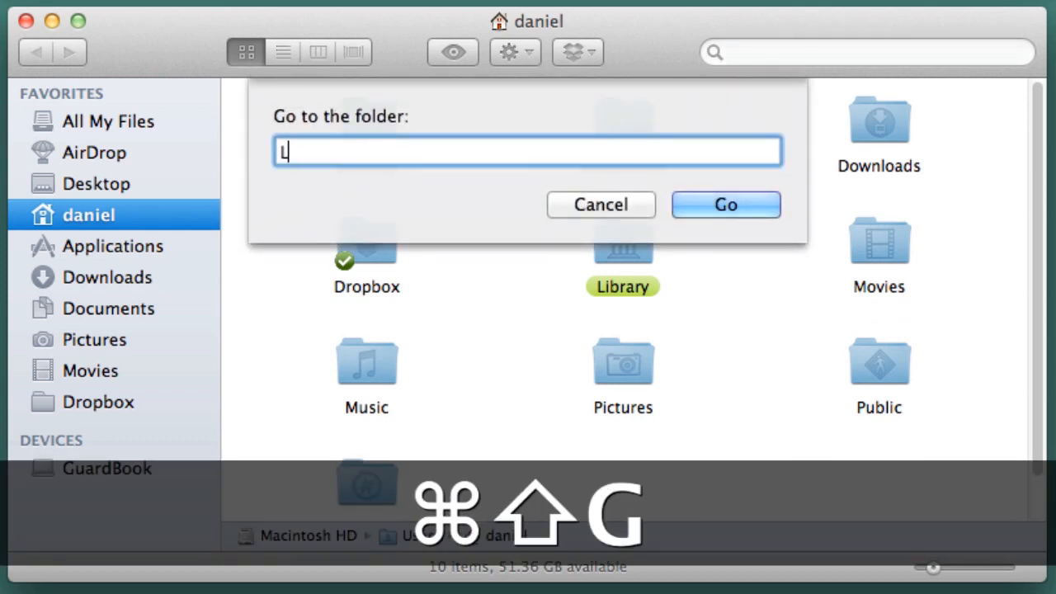
# Jump to the Library folder via Go to Folder with the path Library
pyautogui.write('ibrary')
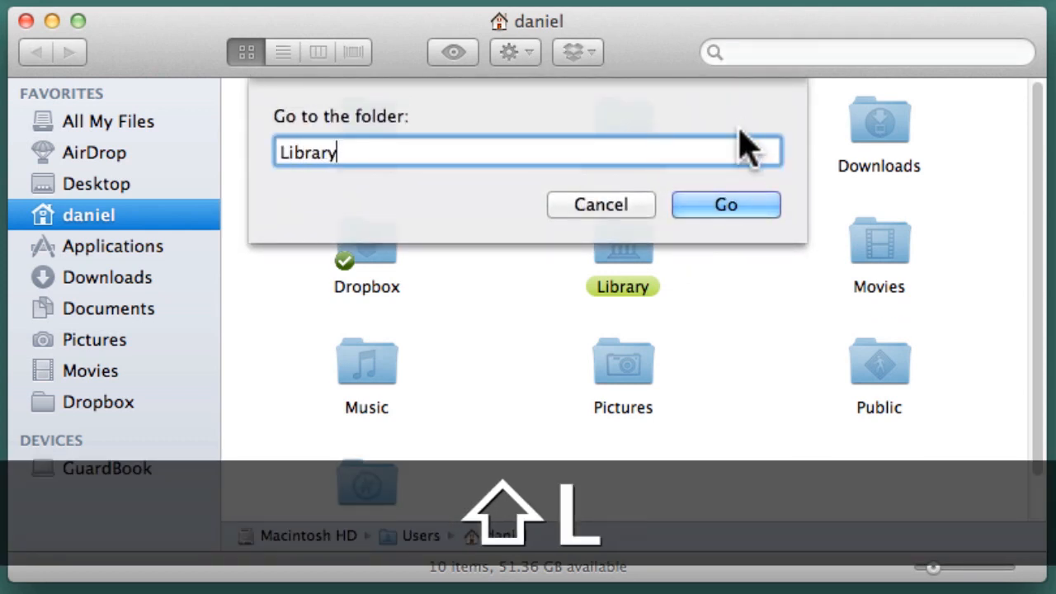
pyautogui.click(726, 204)
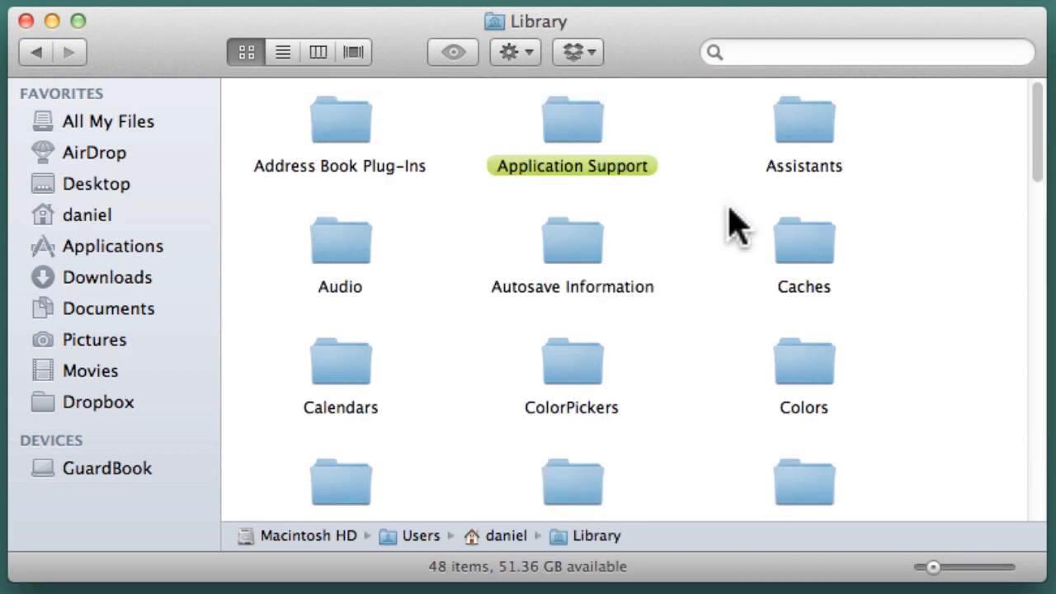
pyautogui.moveTo(564, 124)
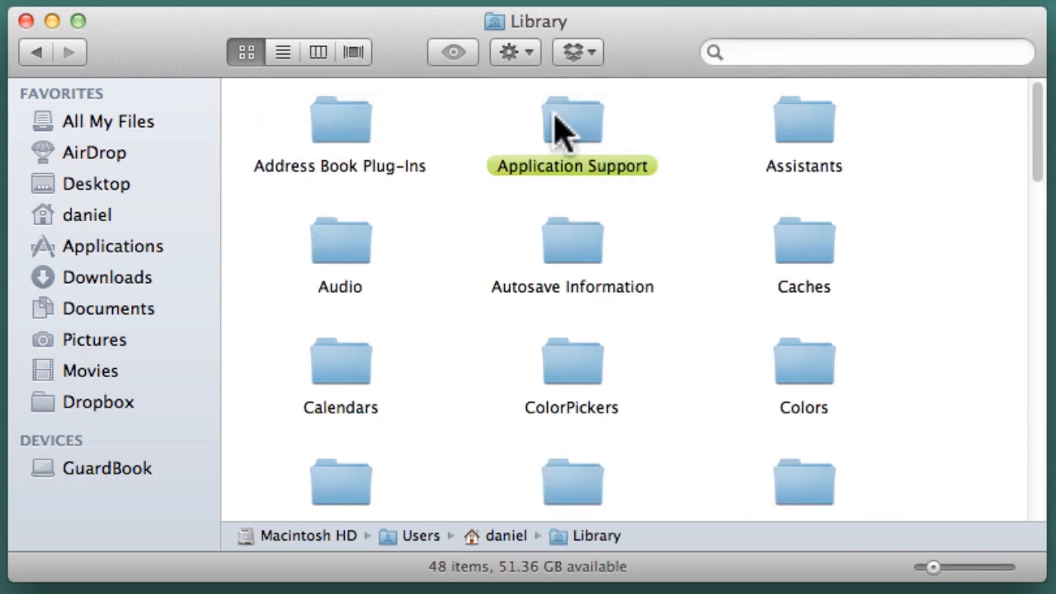
# Navigate through Application Support into the minecraft folder
pyautogui.doubleClick(571, 131)
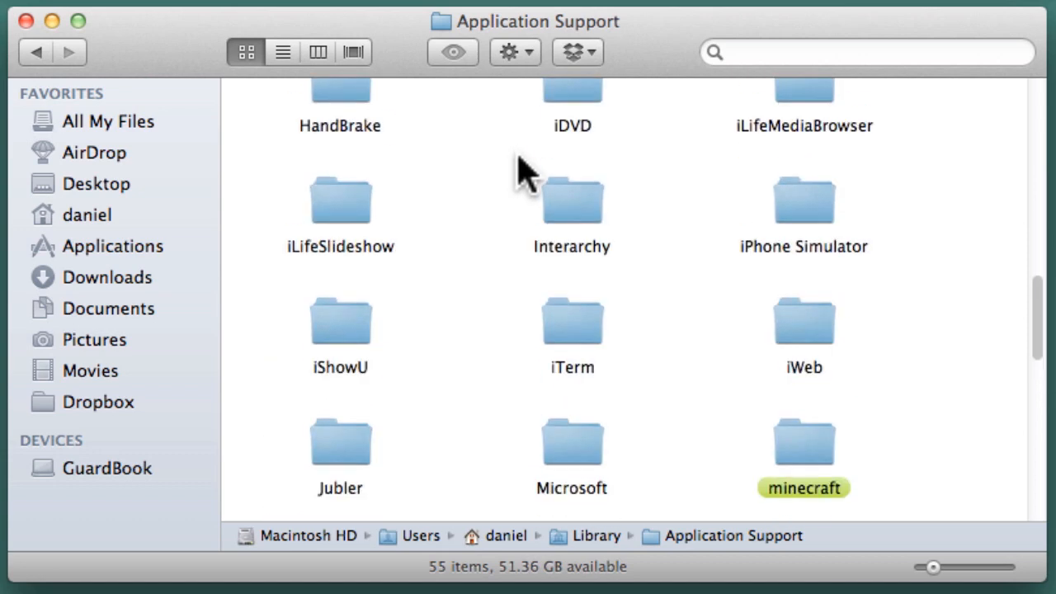
pyautogui.scroll(-3)
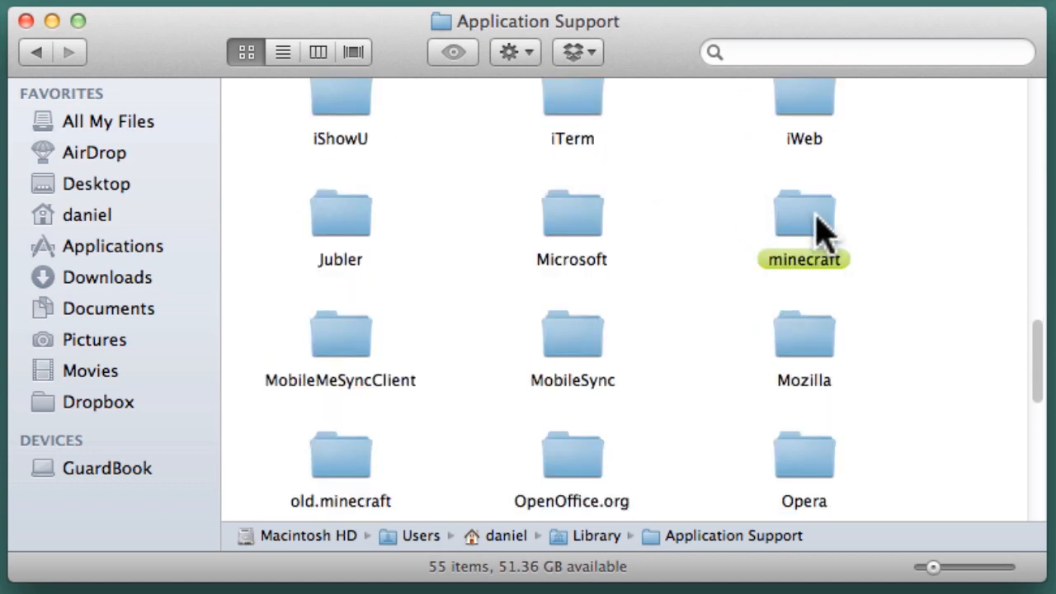
pyautogui.doubleClick(803, 213)
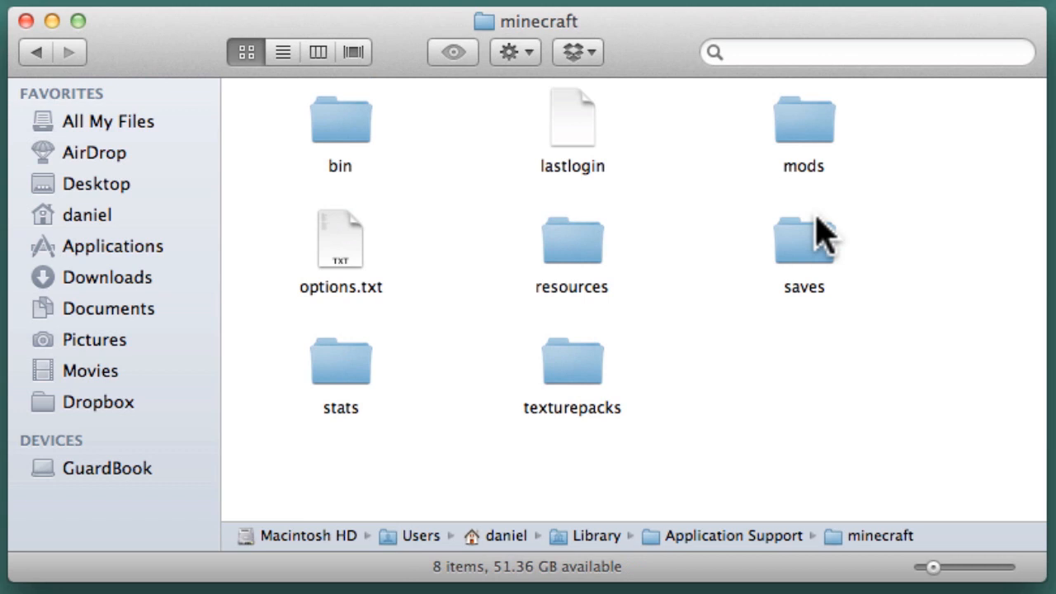
pyautogui.moveTo(838, 280)
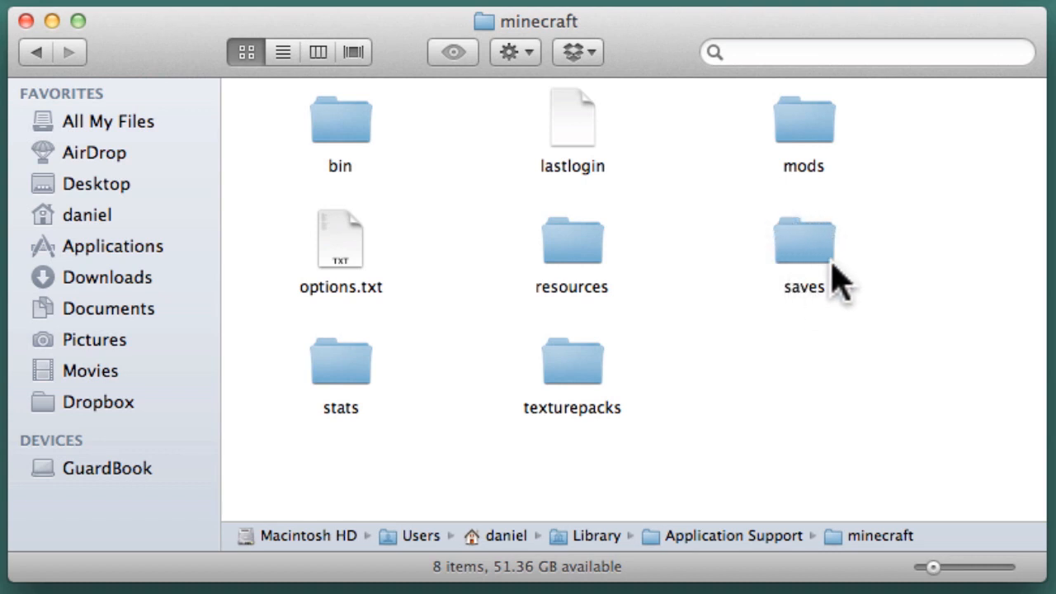
pyautogui.moveTo(805, 239)
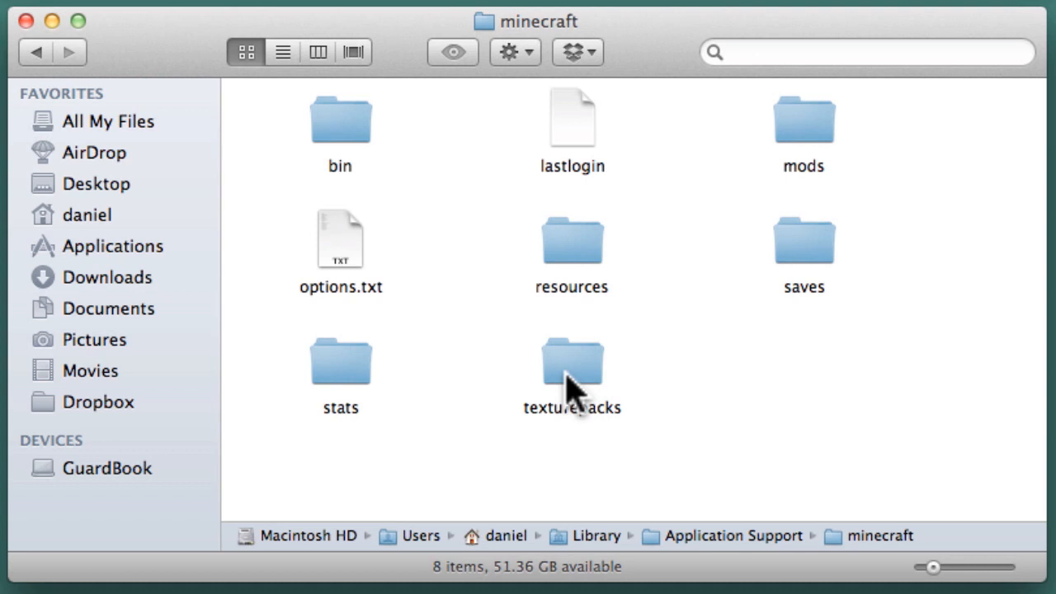
pyautogui.moveTo(338, 124)
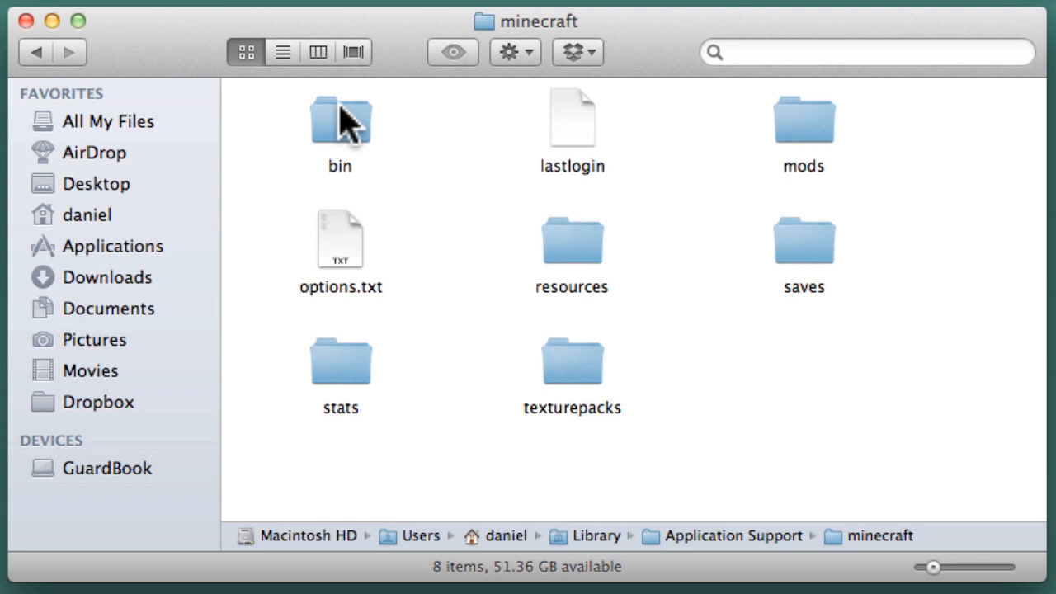
pyautogui.moveTo(326, 129)
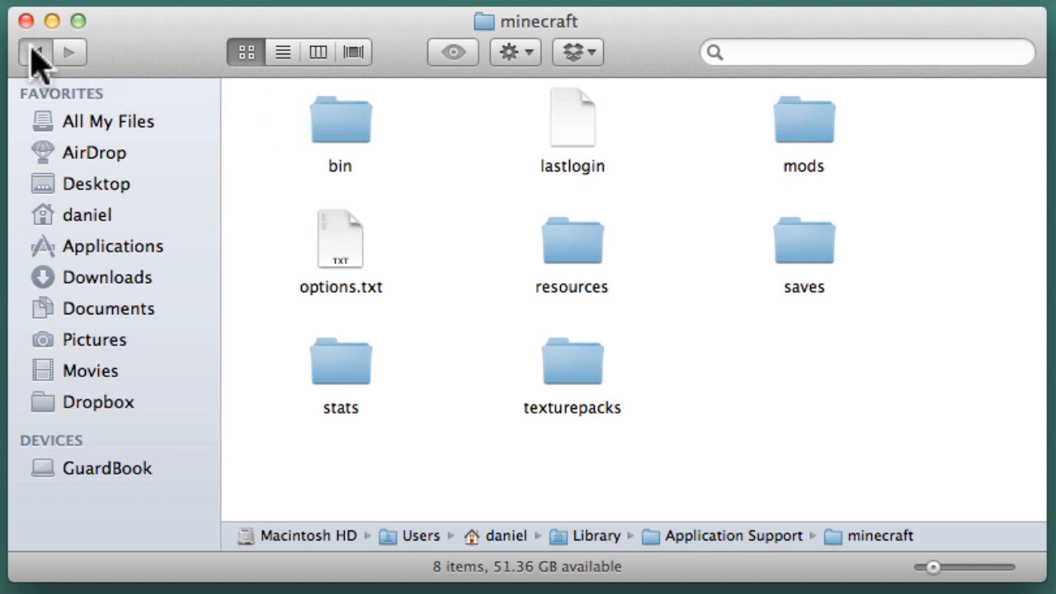
# Drag the minecraft folder from Application Support into the sidebar Favorites
pyautogui.click(37, 51)
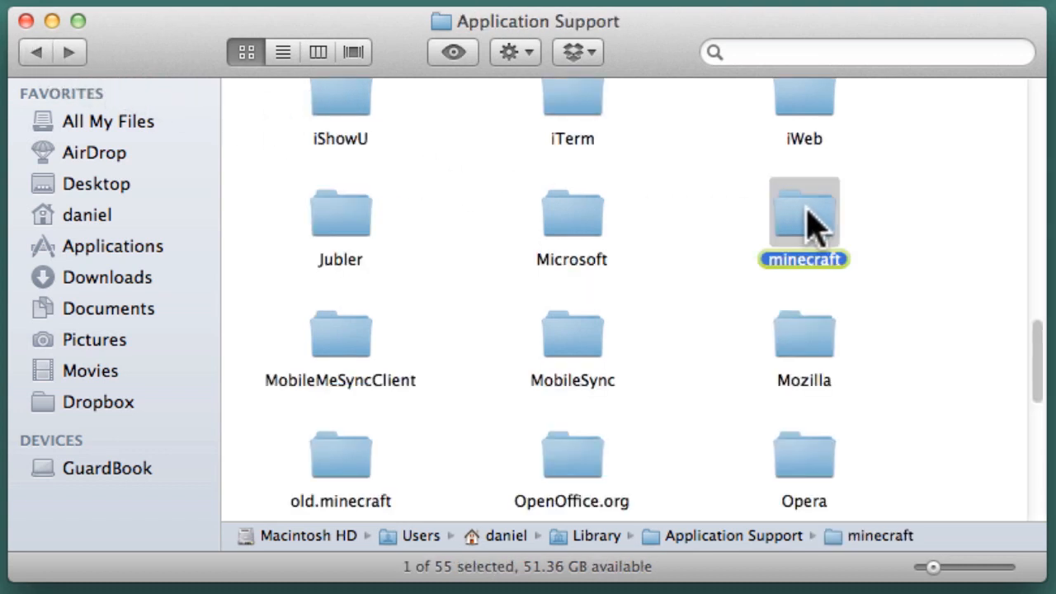
pyautogui.moveTo(805, 214); pyautogui.dragTo(198, 330)
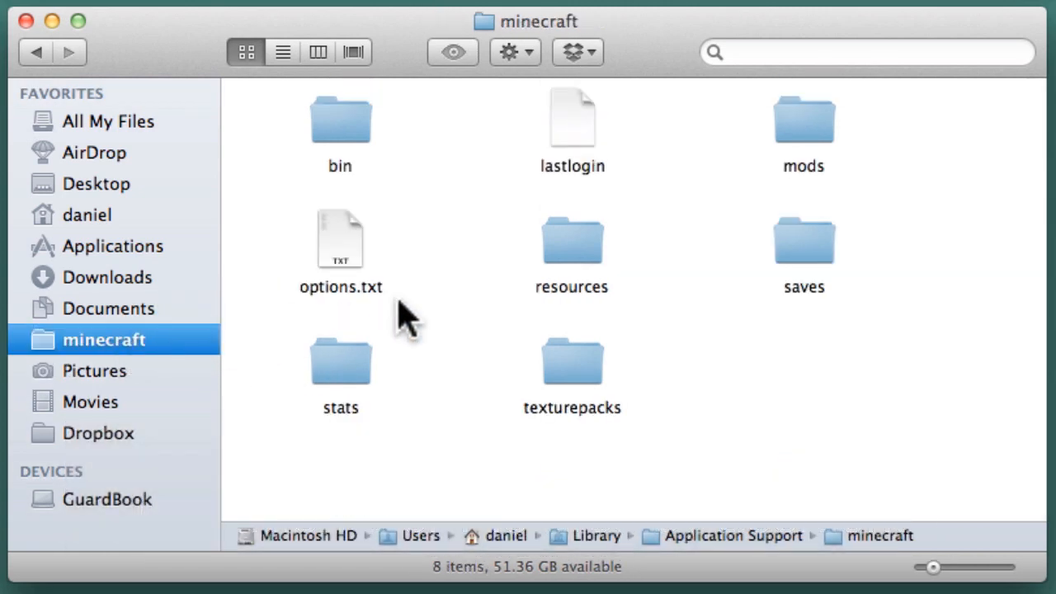
pyautogui.moveTo(712, 317)
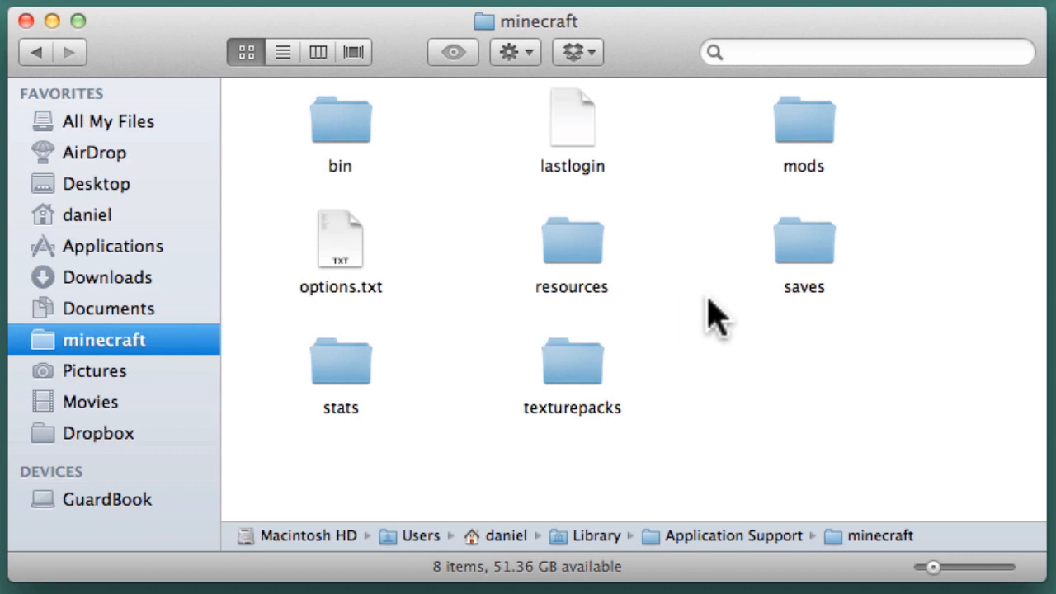